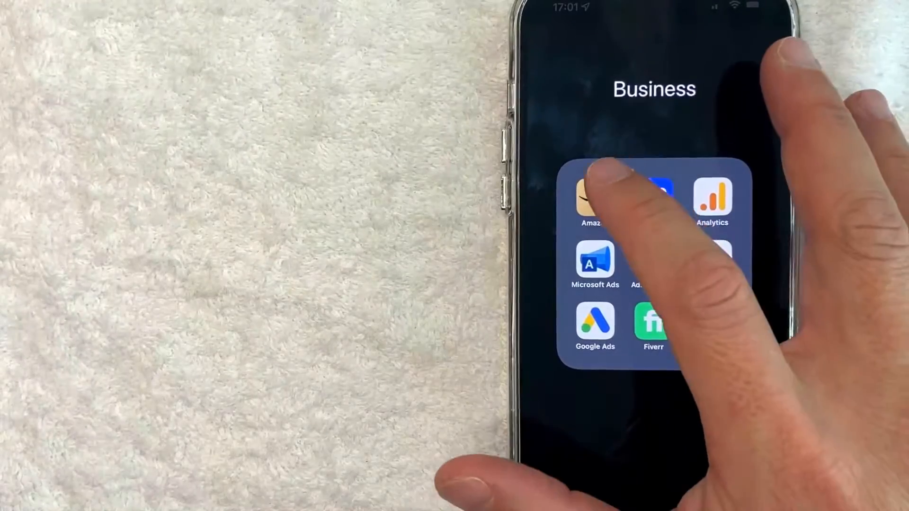
Step: Launch the Amazon Shopping app from the Business folder
click(590, 200)
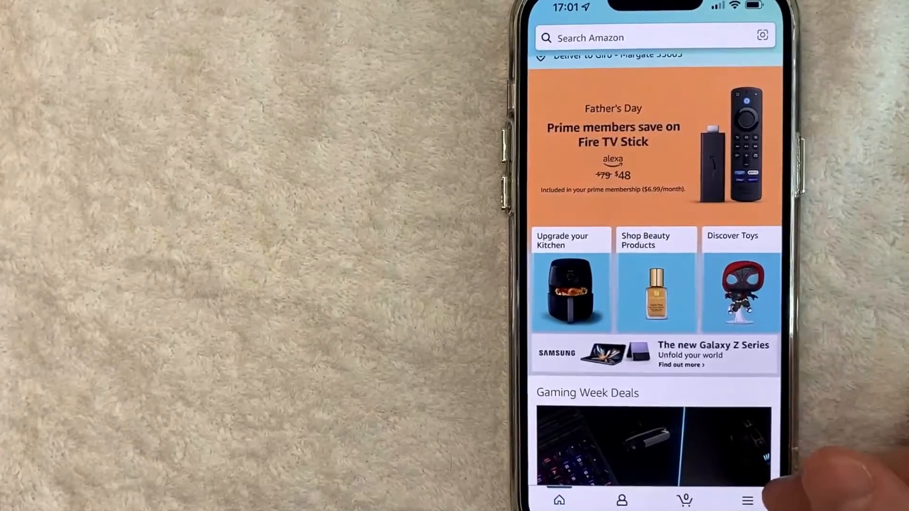
Step: Expand Settings in the Amazon menu to reveal Country & Language and account options
click(747, 500)
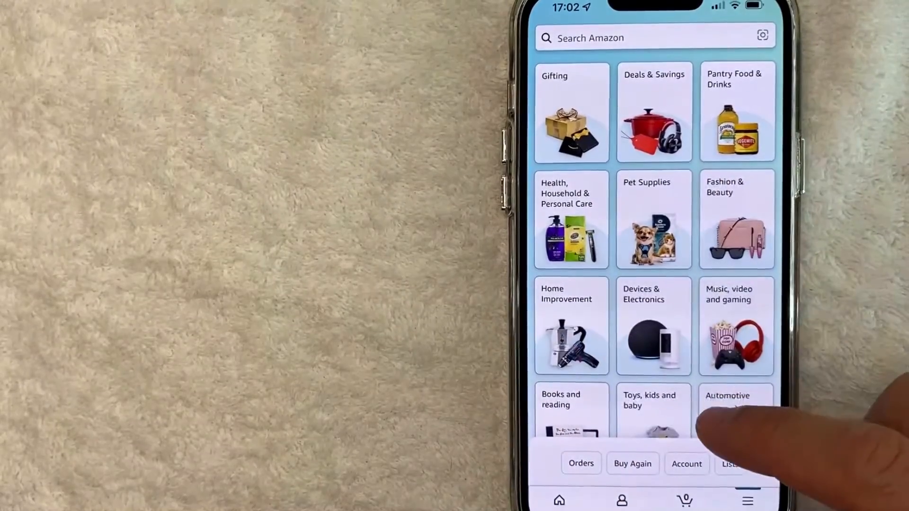
scroll(down, 3)
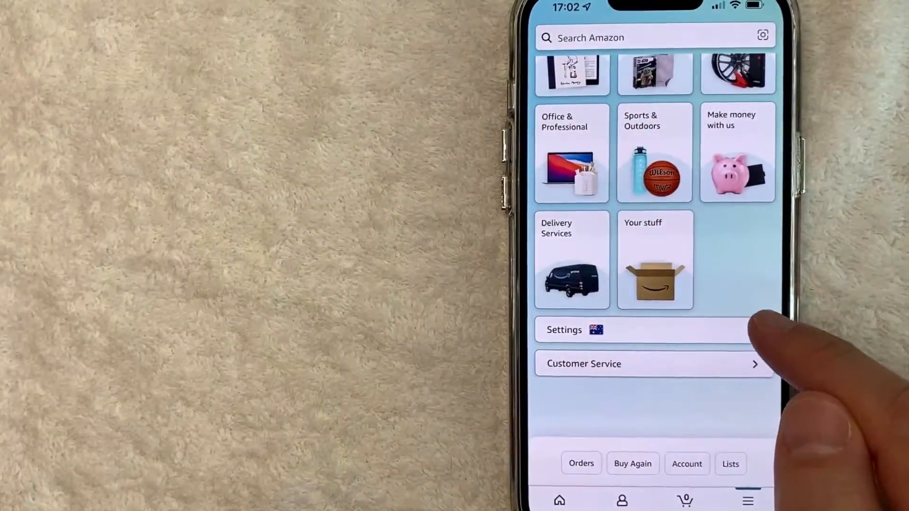
click(564, 330)
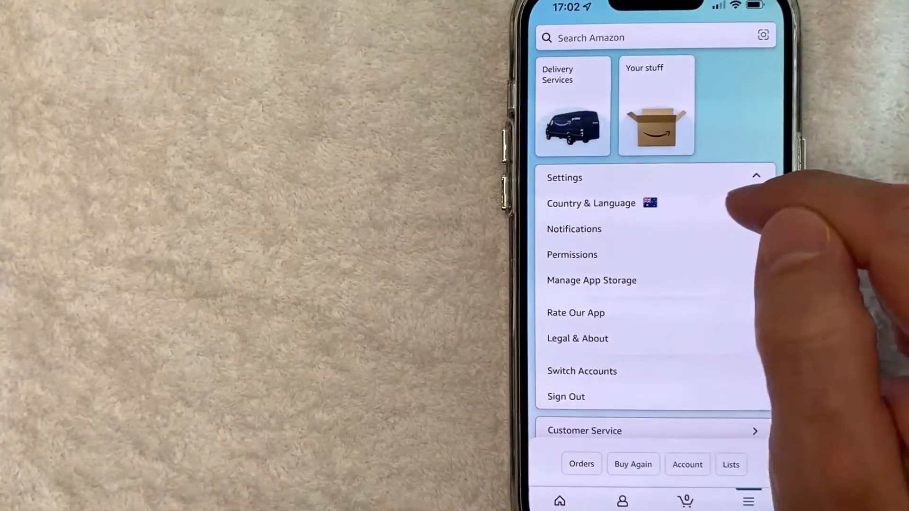
Step: Open Country & Language and its Country/Region list, still set to Australia
click(590, 203)
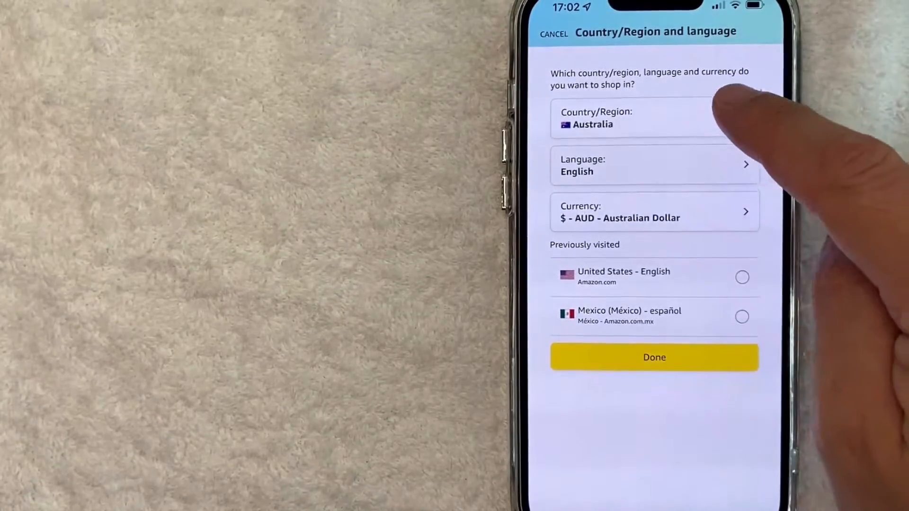
click(653, 117)
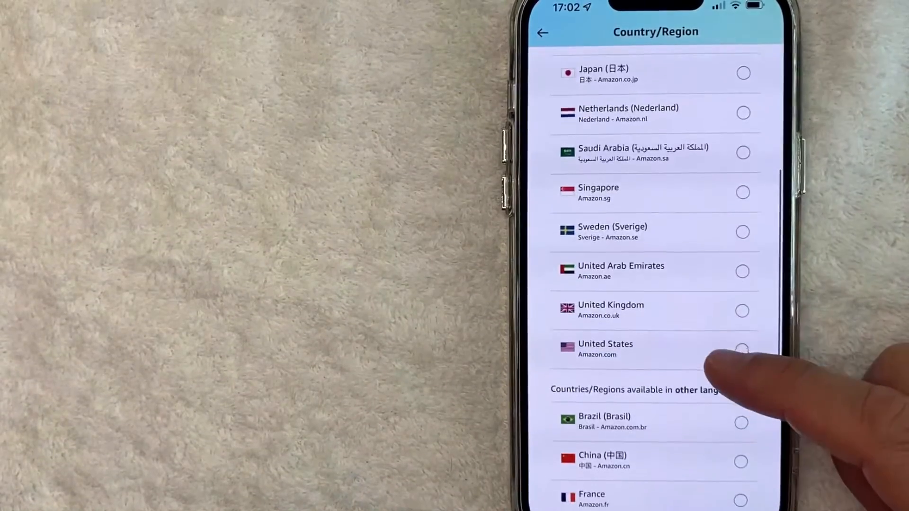
Step: Choose United States with US Dollar currency and confirm, reloading the home page
scroll(down, 3)
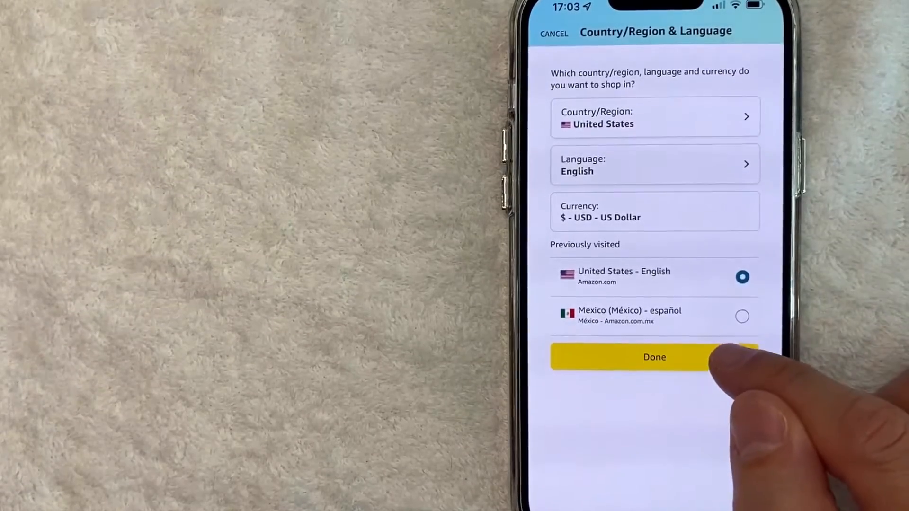
click(654, 357)
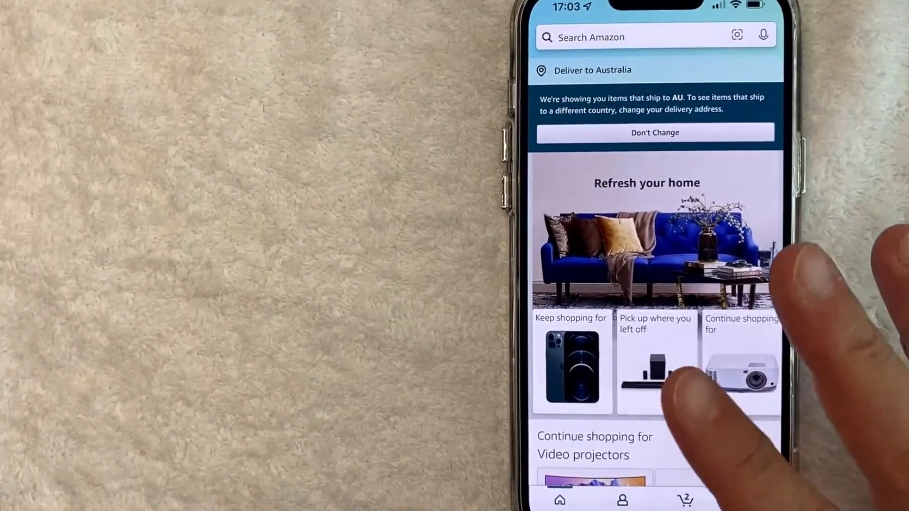